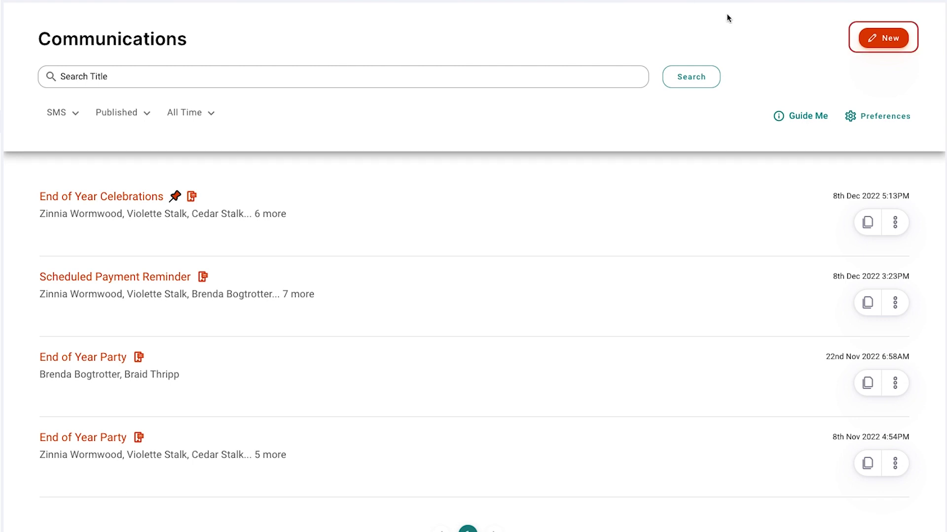
- Create a new communication of type SMS from the Communications list
{"action": "left_click", "coordinate": [883, 37]}
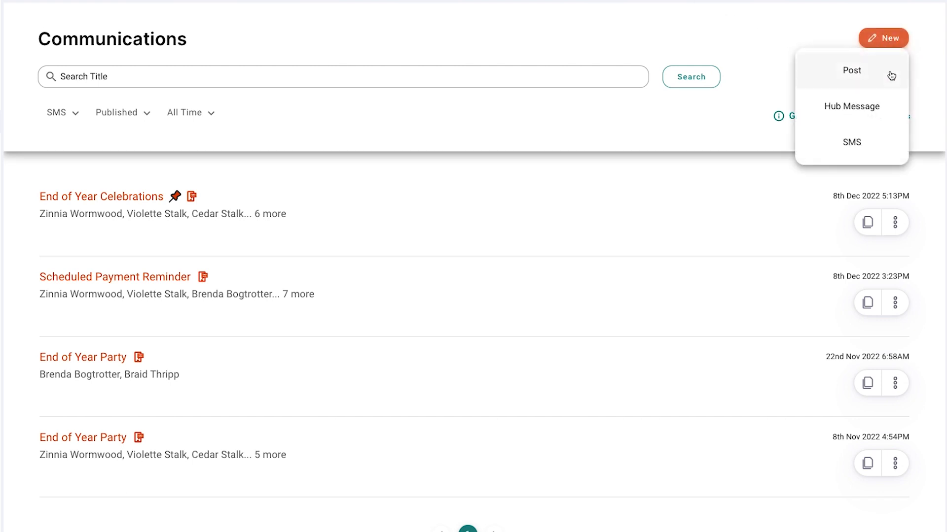
{"action": "left_click", "coordinate": [851, 142]}
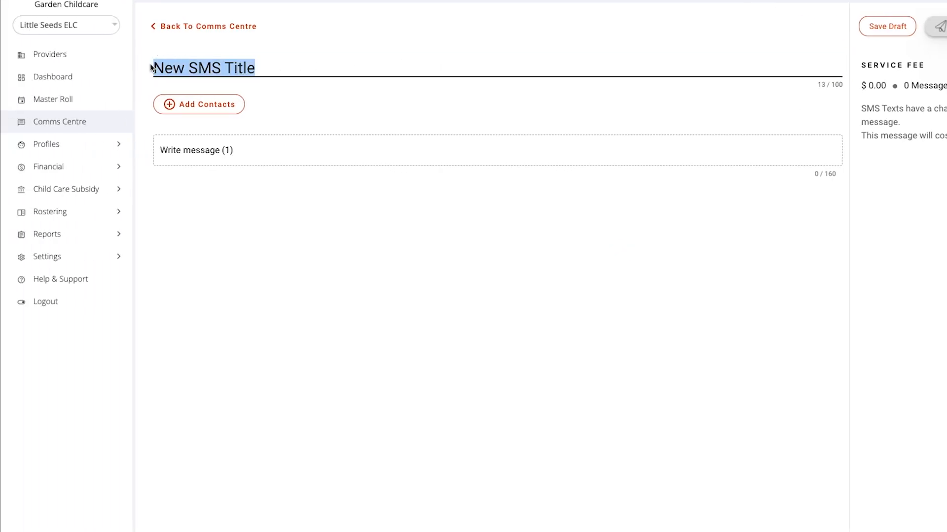
- Title the SMS 'EOY Party' with message 'Tomorrow is our EOY celebration in the Honeybees Room!'
{"action": "type", "text": "EOY Party"}
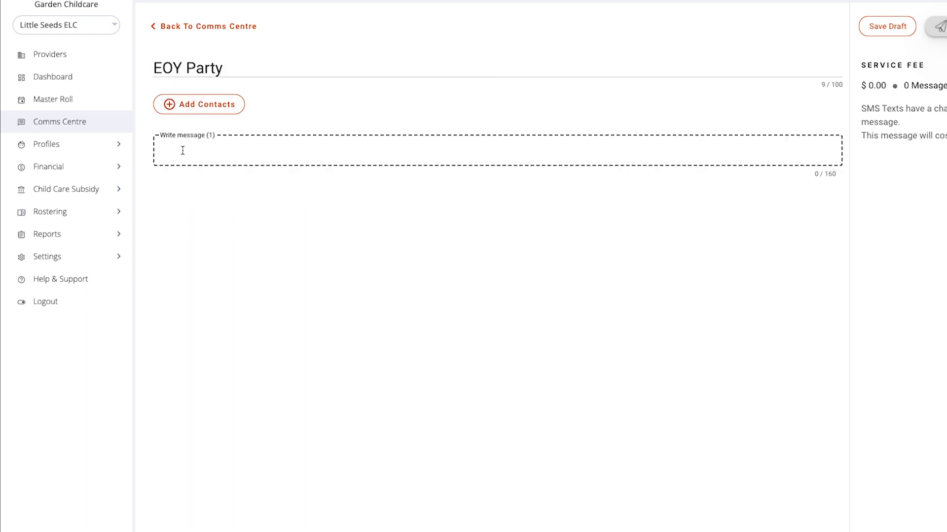
{"action": "type", "text": "Tomorrow is o"}
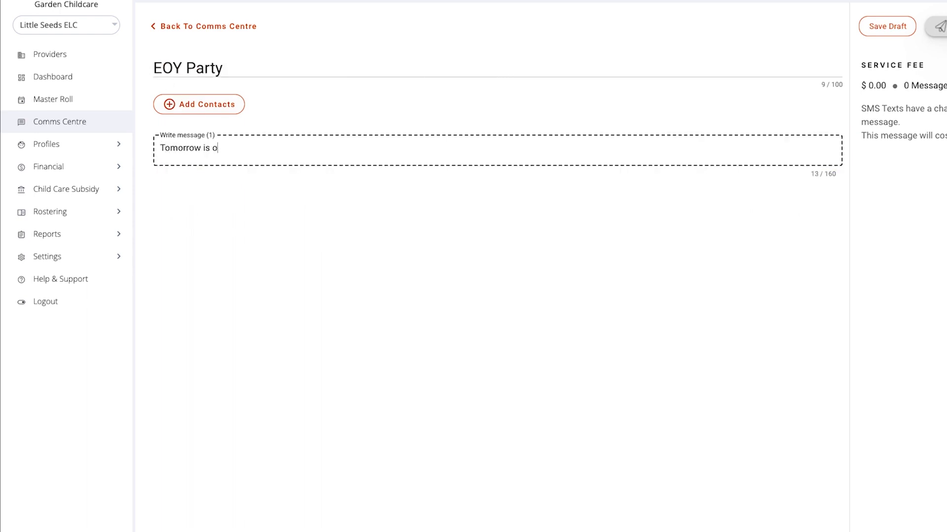
{"action": "type", "text": "ur EOY celebra"}
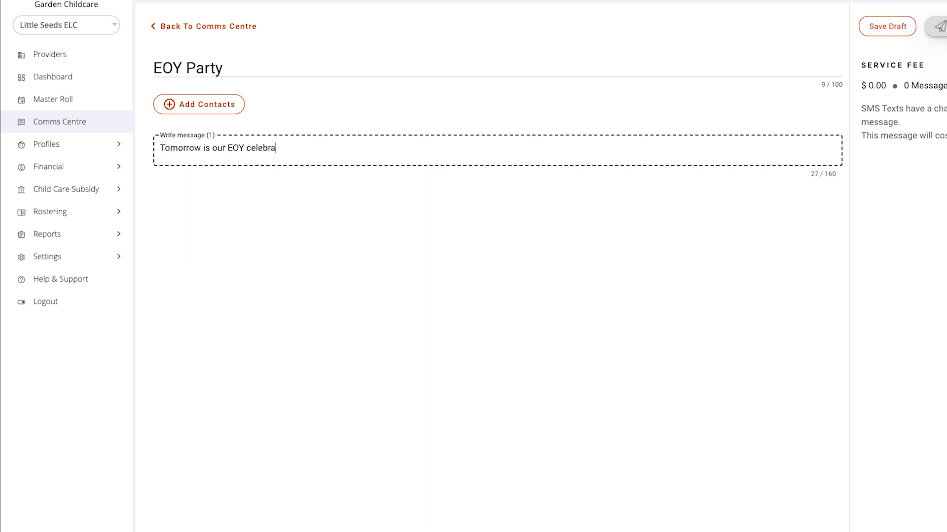
{"action": "type", "text": "tion in the Hone"}
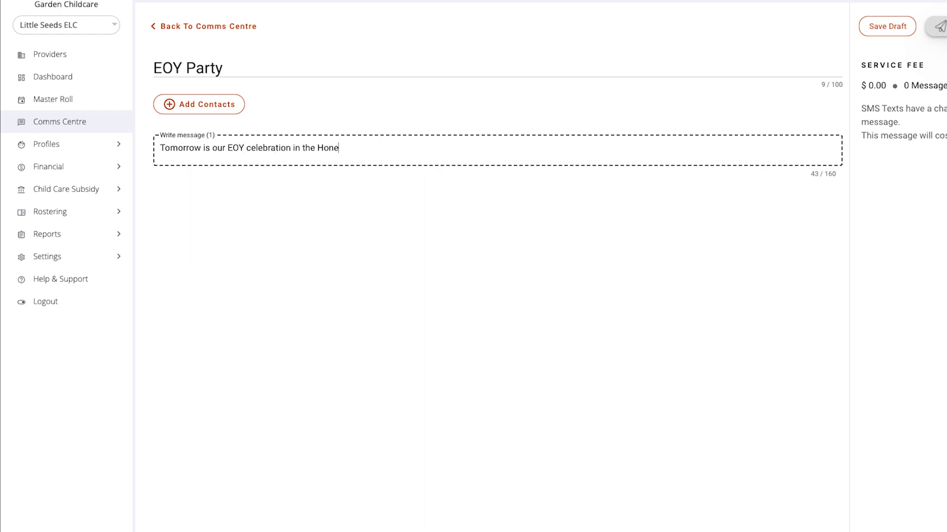
{"action": "type", "text": "ybees Room"}
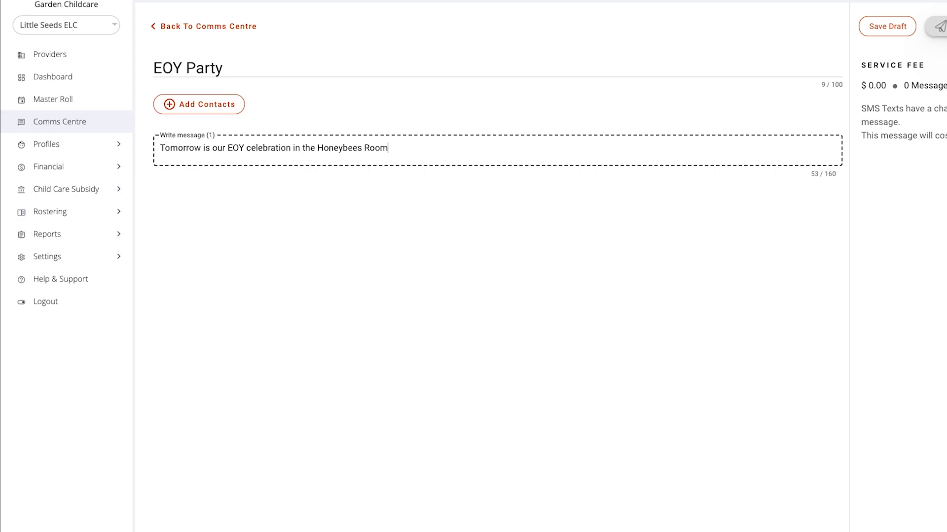
{"action": "type", "text": "!"}
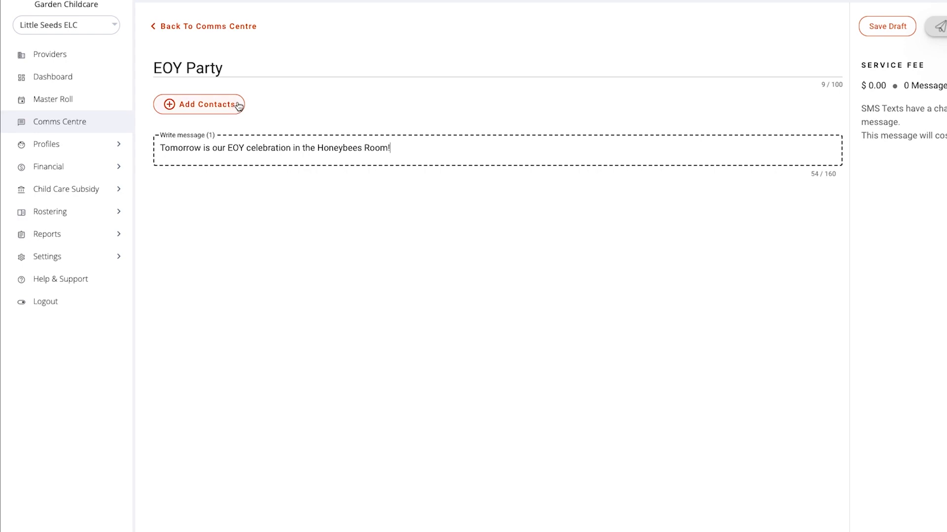
- Bring up the contacts list and sort Parents by Phone so numbers appear first
{"action": "left_click", "coordinate": [200, 104]}
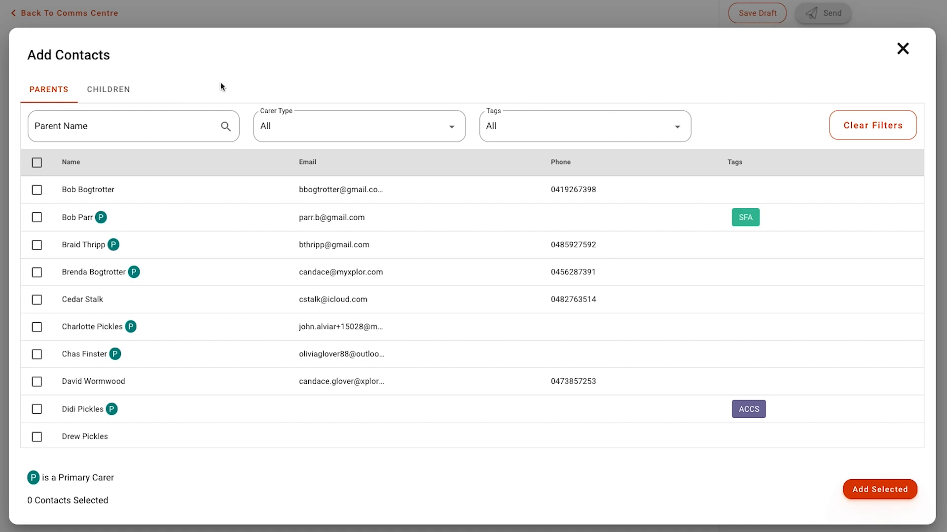
{"action": "mouse_move", "coordinate": [663, 112]}
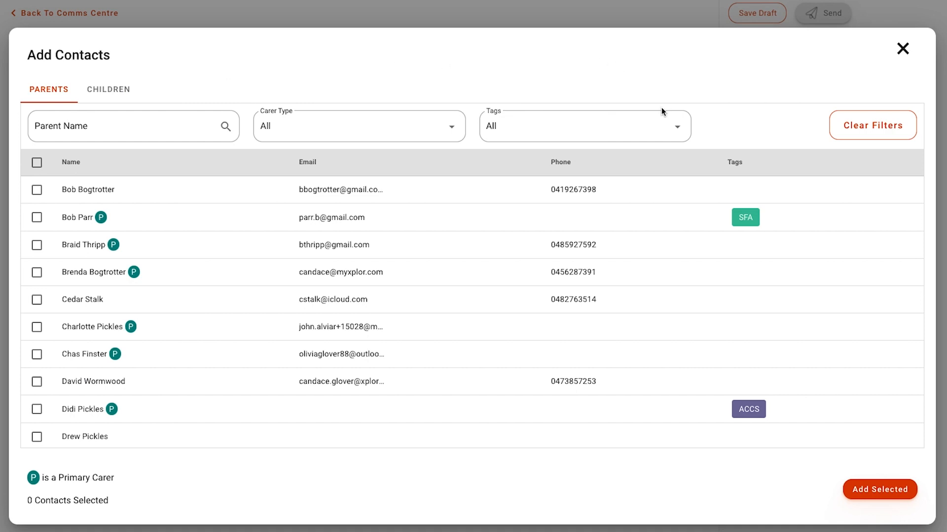
{"action": "left_click", "coordinate": [561, 162]}
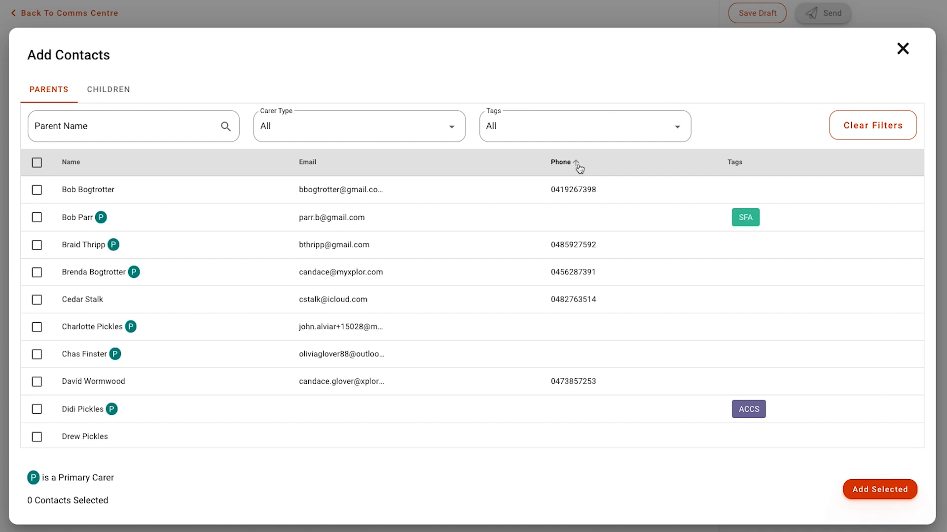
{"action": "left_click", "coordinate": [570, 162]}
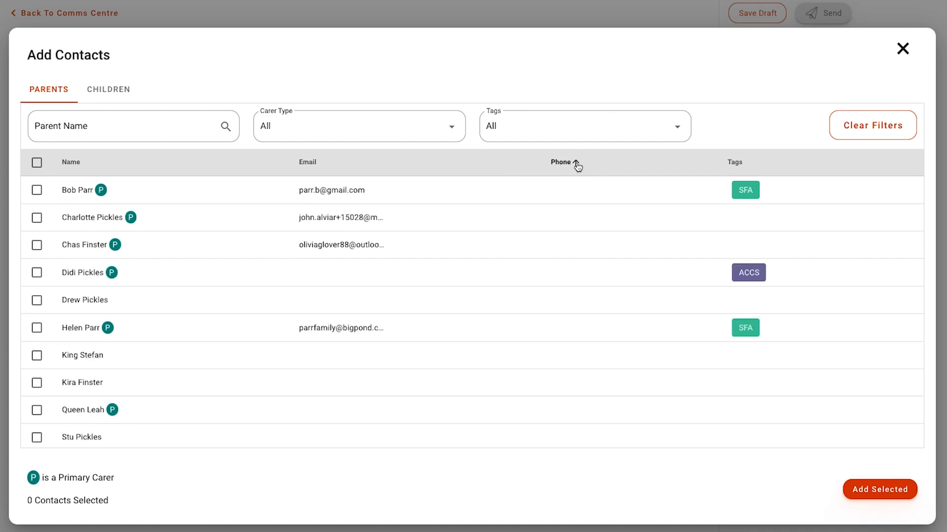
{"action": "left_click", "coordinate": [560, 162]}
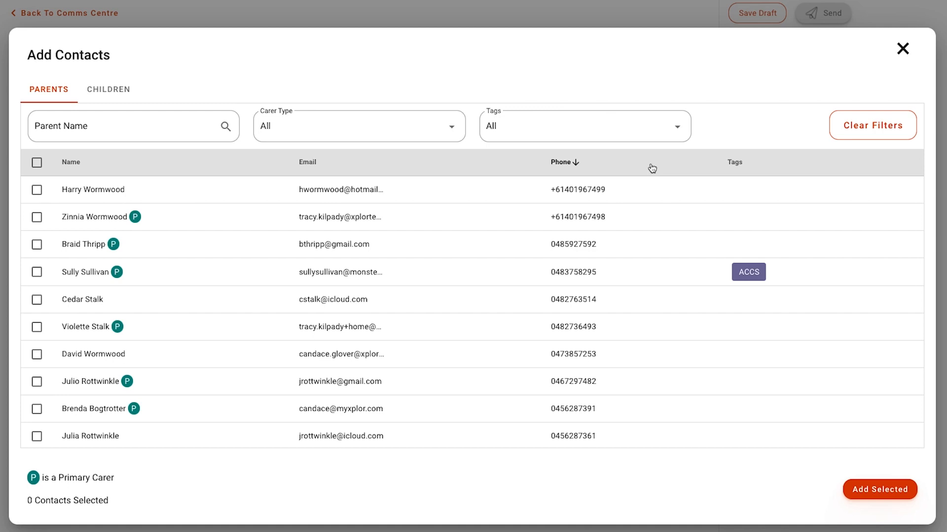
{"action": "mouse_move", "coordinate": [645, 162]}
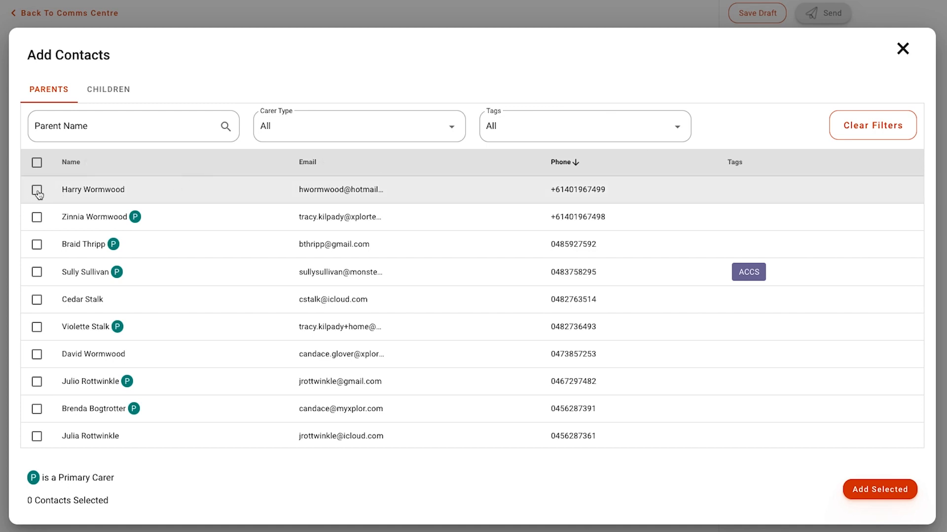
- Select the ten parents with phone numbers and add them as recipients
{"action": "left_click", "coordinate": [37, 217]}
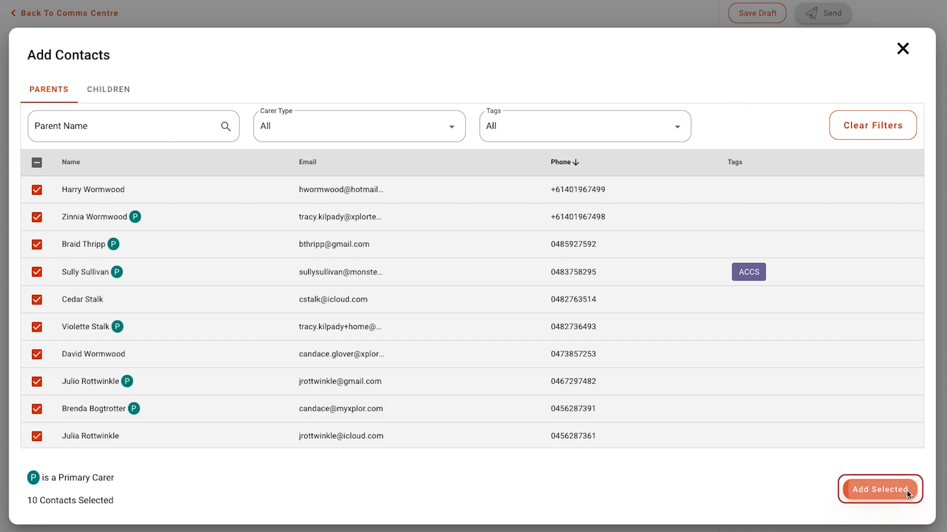
{"action": "left_click", "coordinate": [879, 490]}
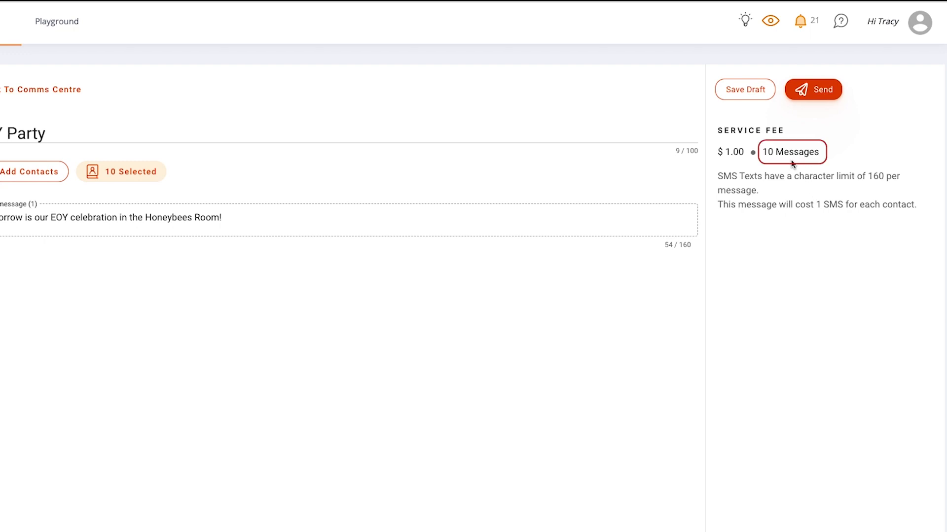
{"action": "mouse_move", "coordinate": [732, 165]}
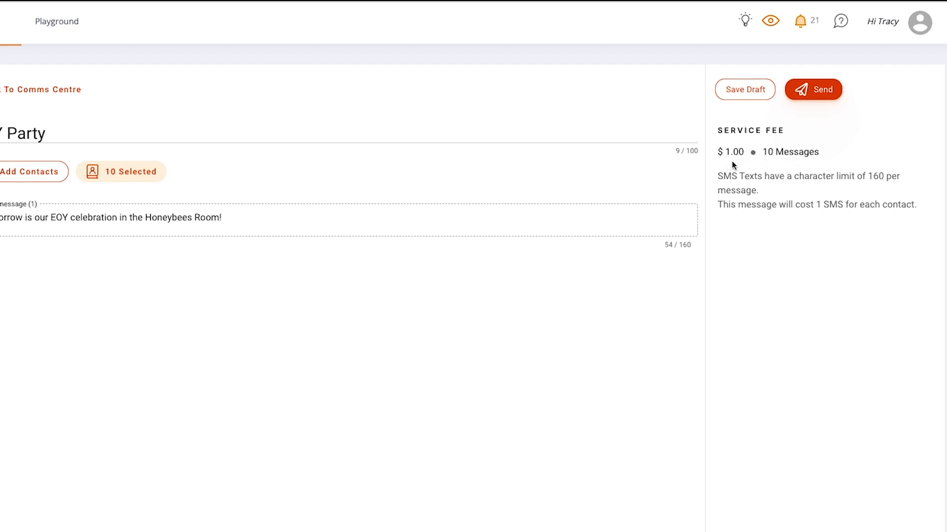
{"action": "mouse_move", "coordinate": [726, 165]}
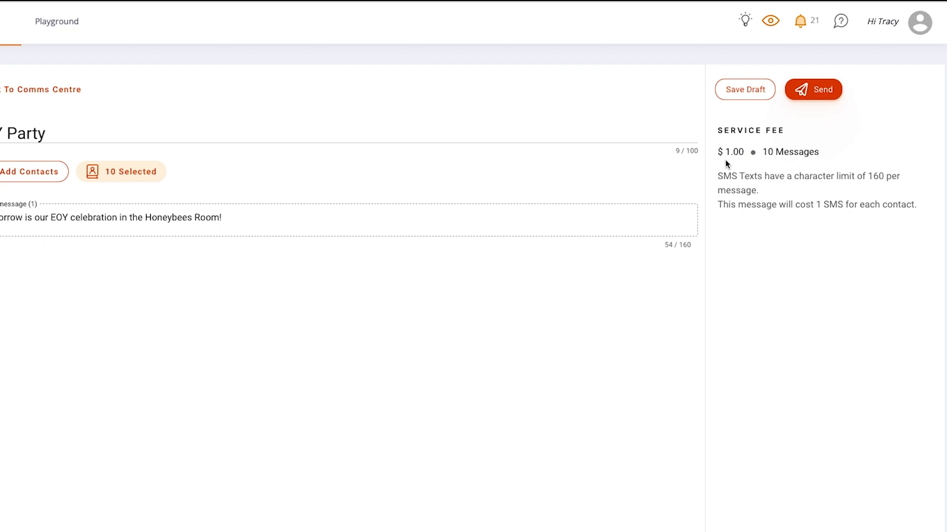
{"action": "mouse_move", "coordinate": [732, 166]}
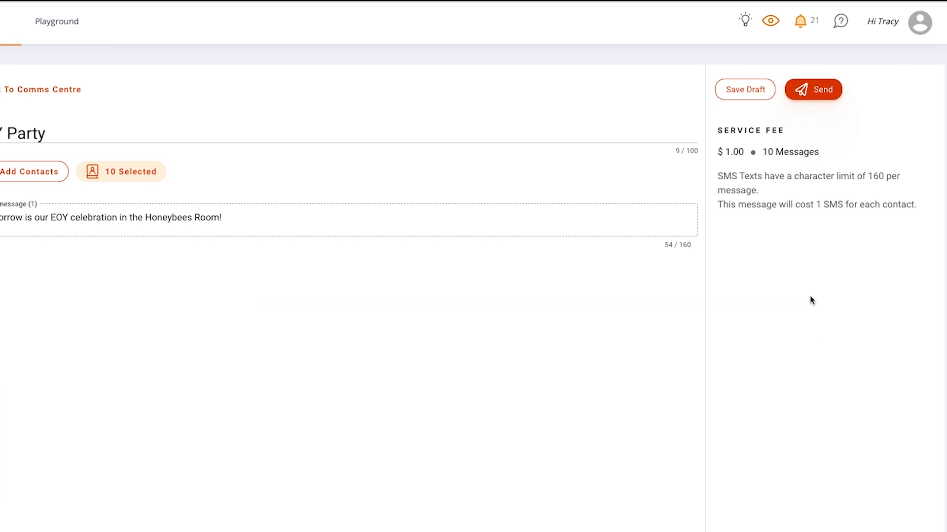
{"action": "mouse_move", "coordinate": [854, 111]}
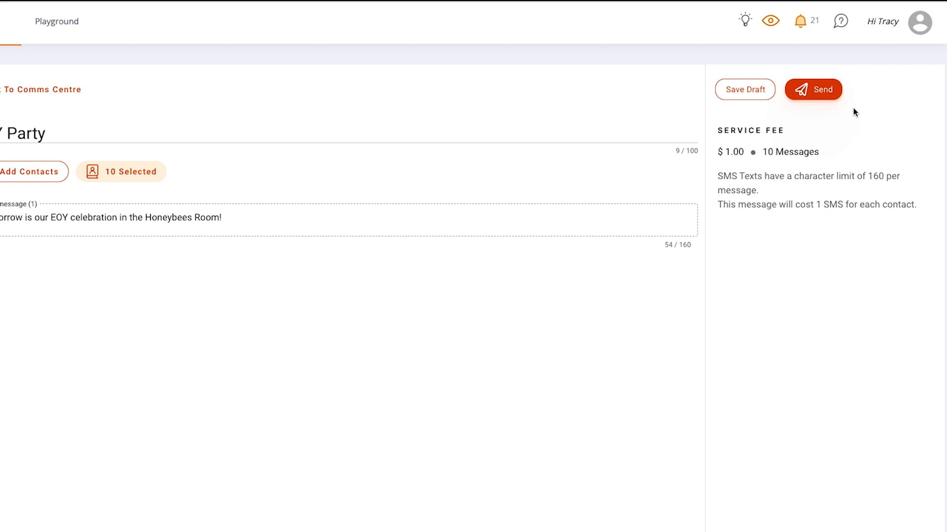
- Send the EOY Party SMS to the 10 selected parent contacts
{"action": "left_click", "coordinate": [813, 90]}
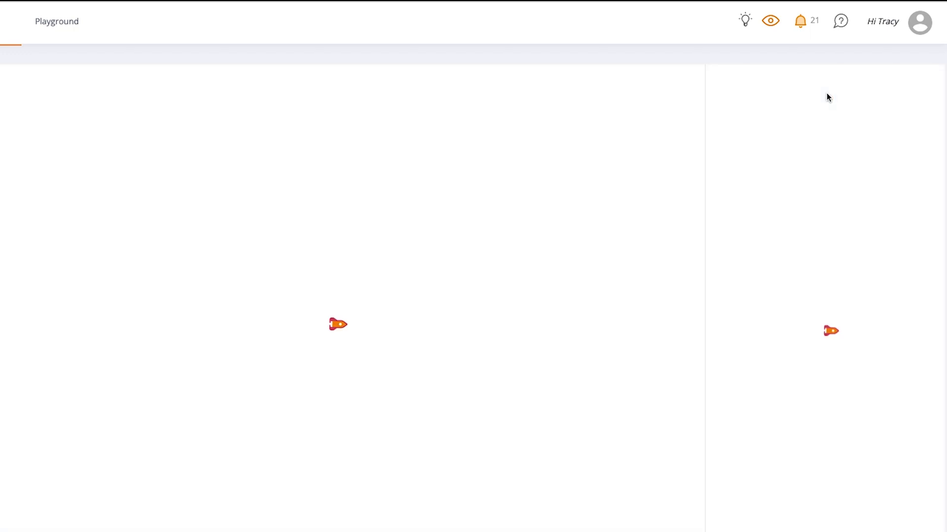